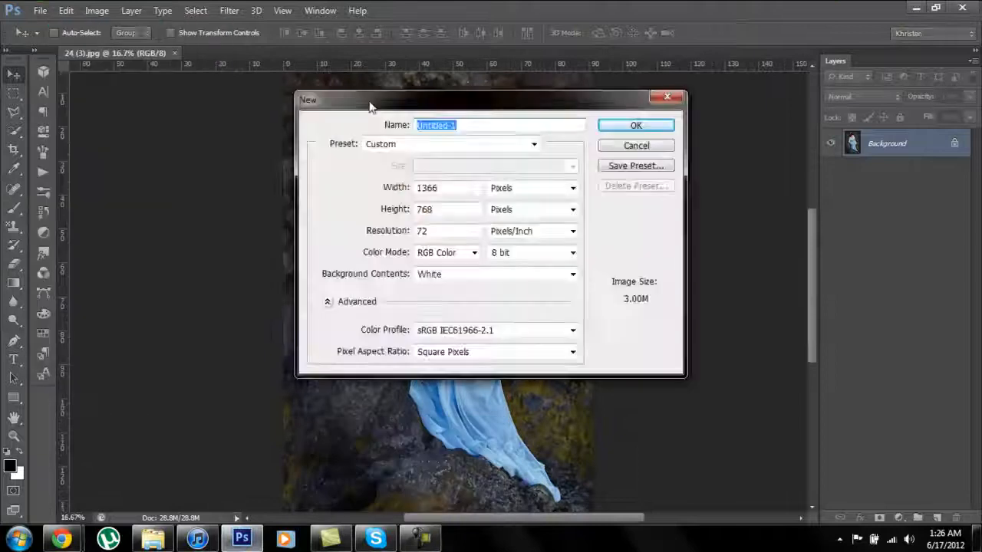
Create the new 1366x768 document and fill the woman's mask area with white
click(635, 125)
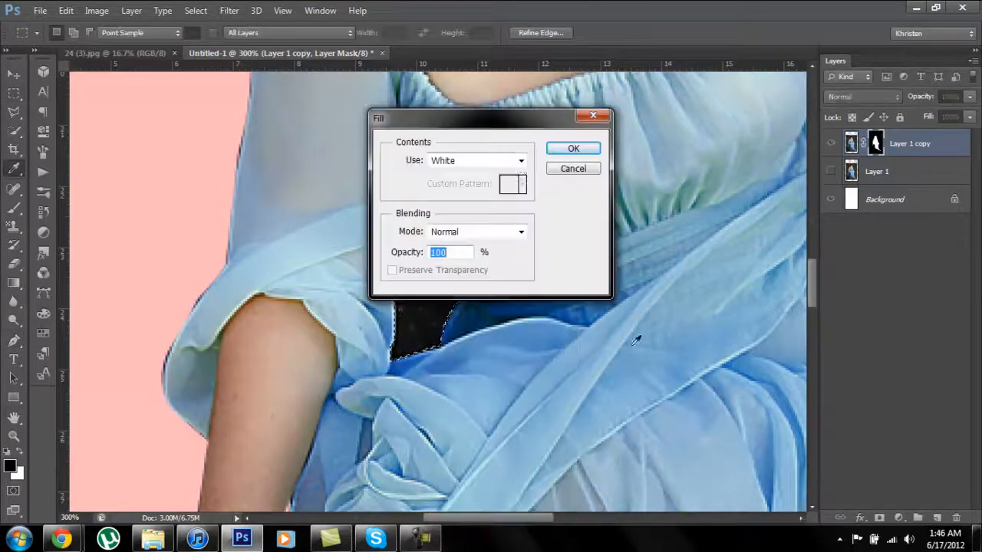
click(574, 147)
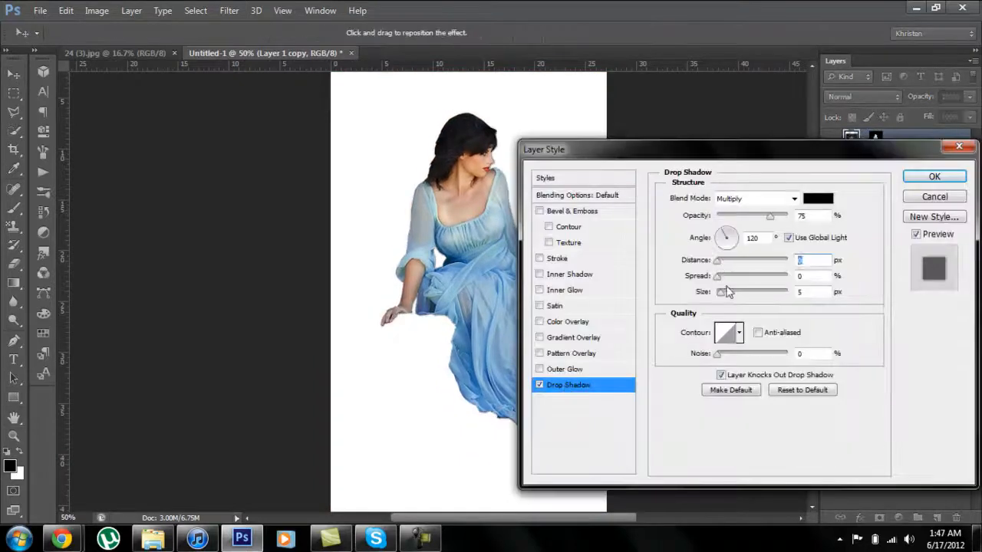
Apply the drop shadow to the woman before building the icy mountain scene
click(933, 176)
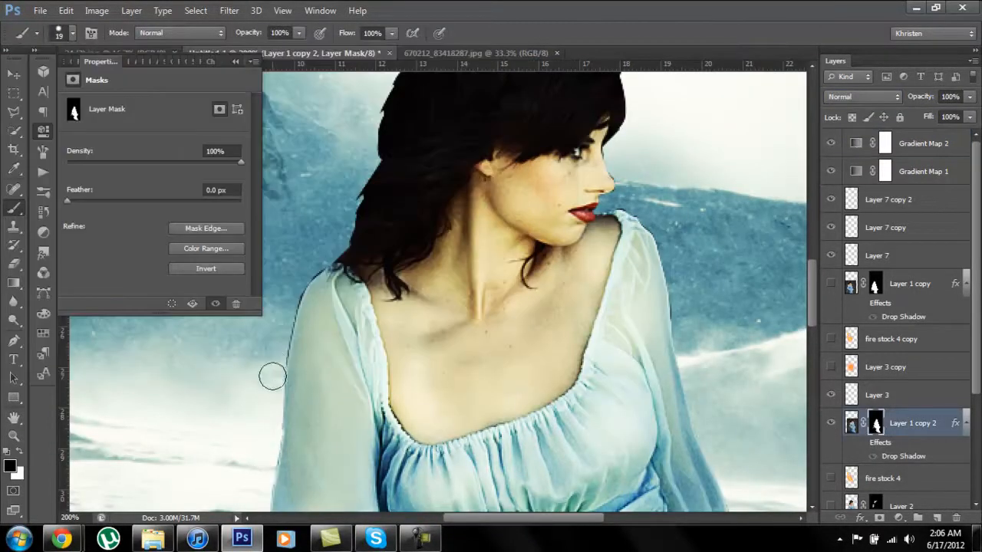
Refine the layer mask around the woman's arm so her dress blends into the snow
drag(273, 378, 648, 213)
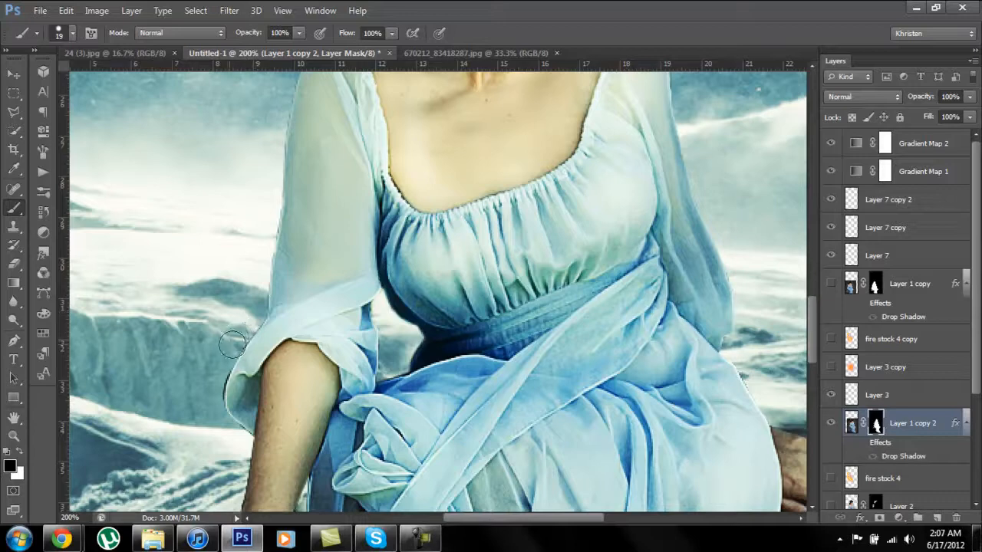
scroll(down, 3)
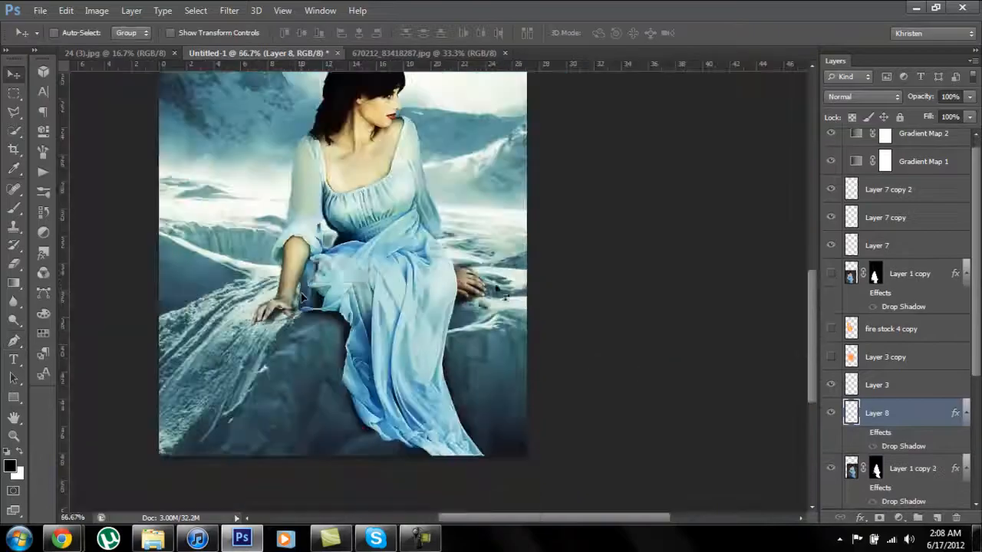
Pick a light image from the Stocks folder to glow on the woman's chest
click(150, 539)
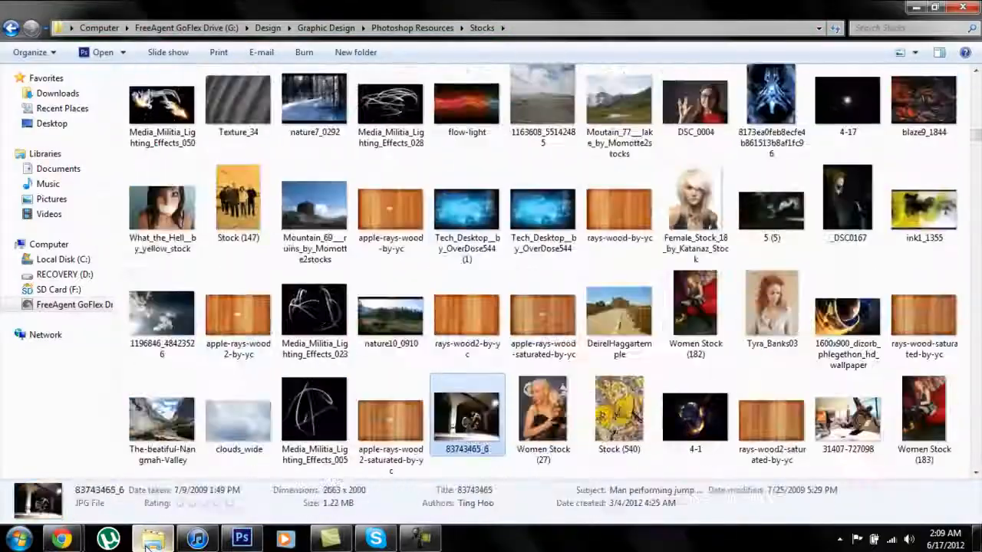
click(241, 537)
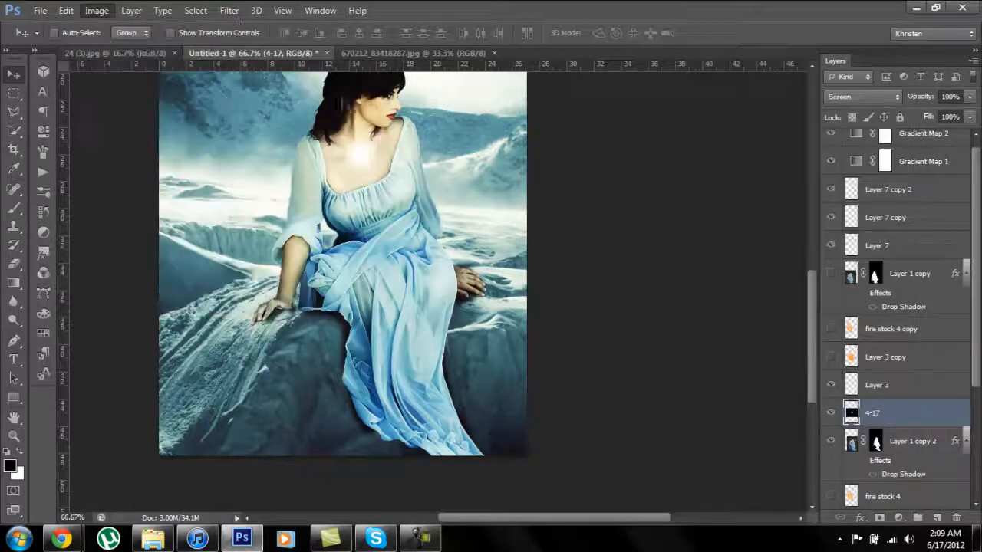
click(152, 540)
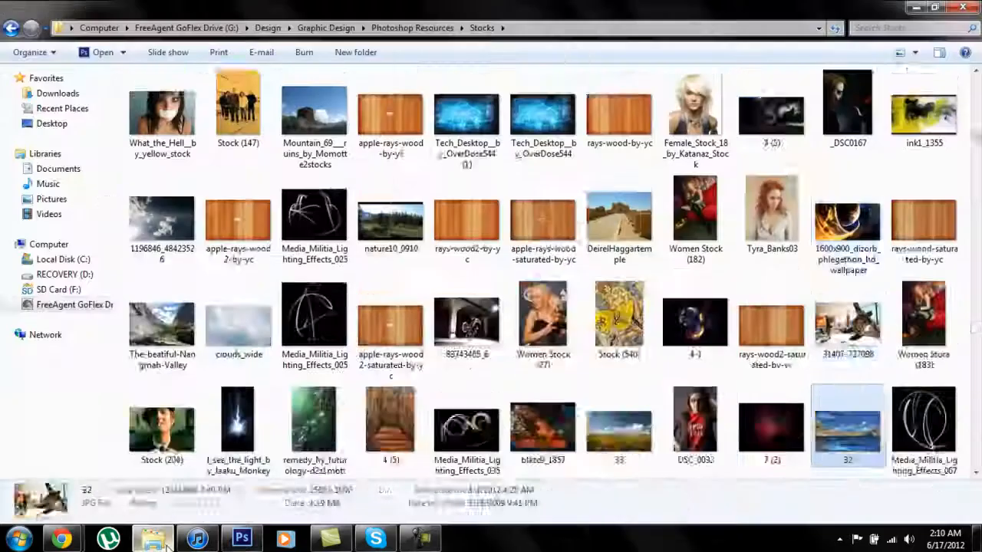
scroll(down, 3)
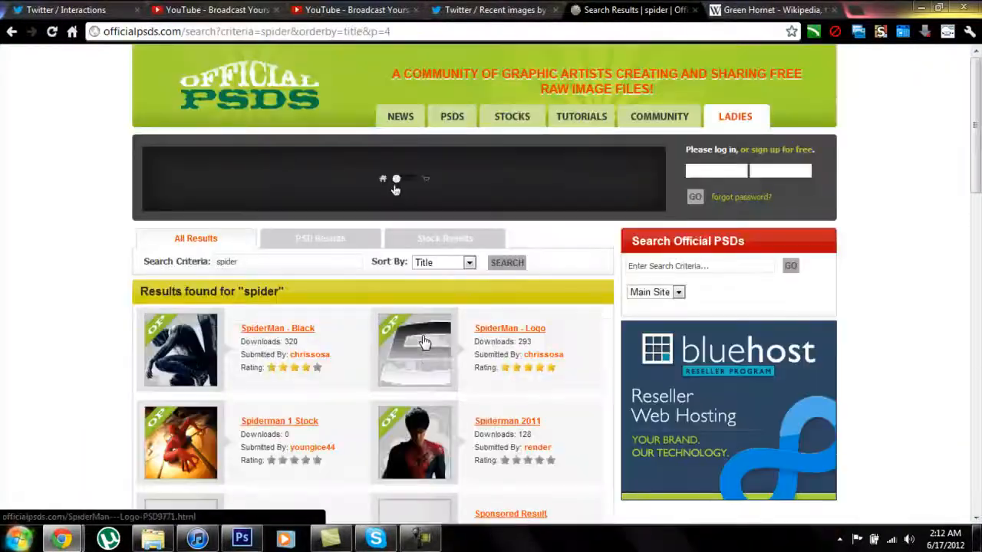
Search for the frost spider PSD to open it as its own document
text(fros)
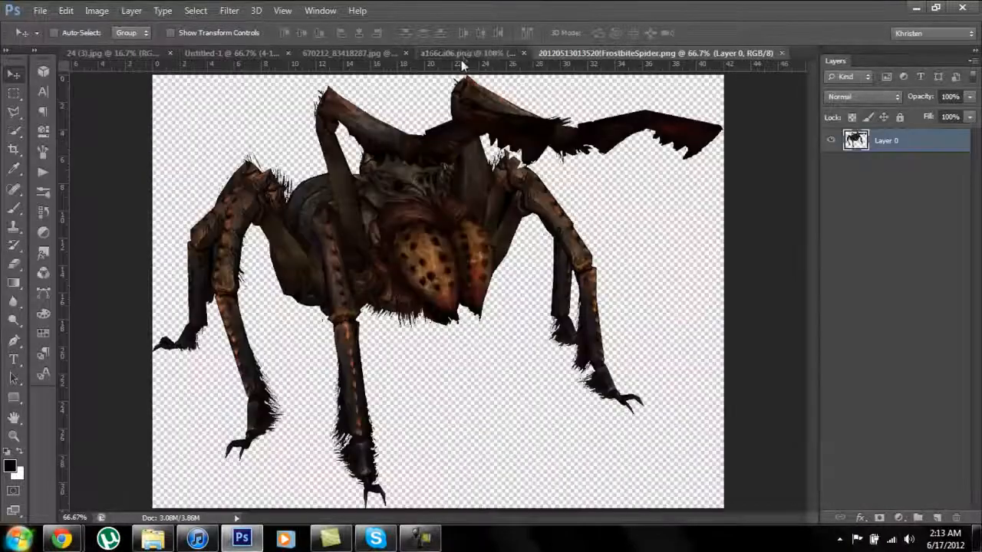
Apply Gaussian Blur to Layer 8 copy in the composite and return to the stocks folder
click(238, 52)
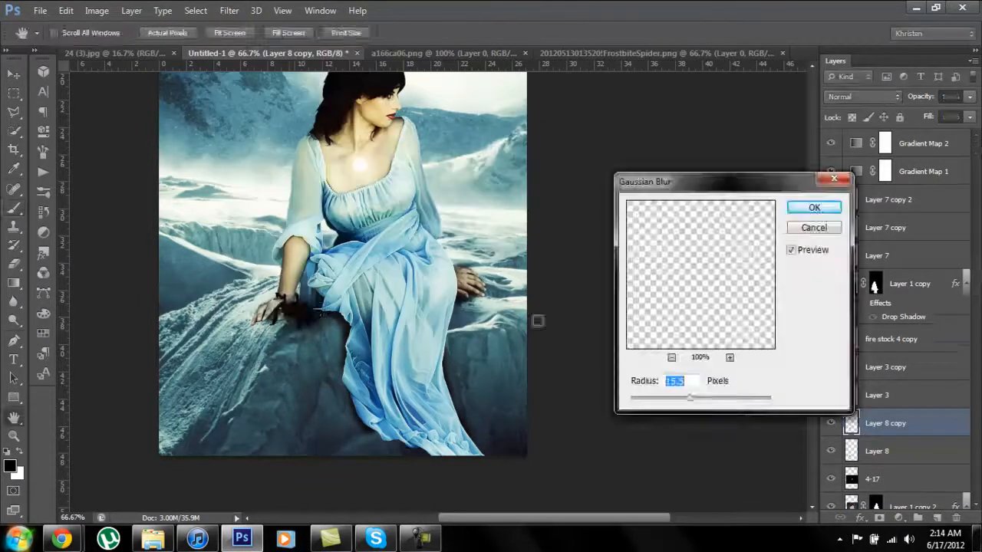
click(813, 207)
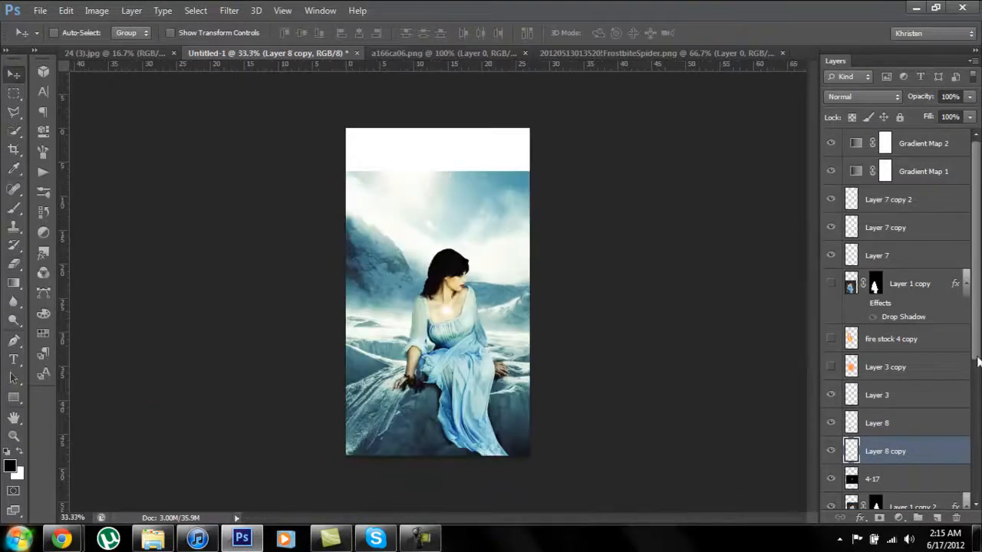
click(152, 537)
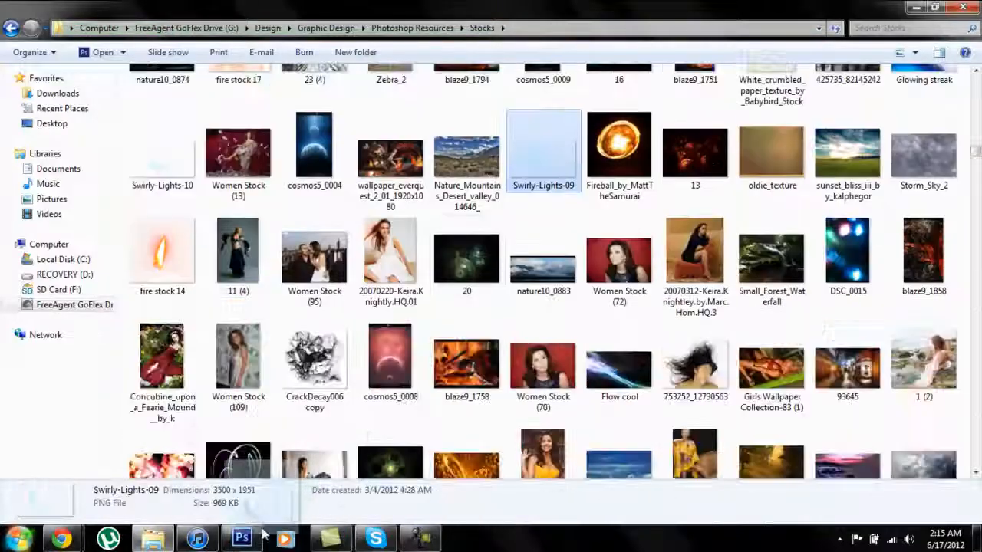
Pick cloud and cosmos stock images to add a purple glow behind the woman
click(313, 356)
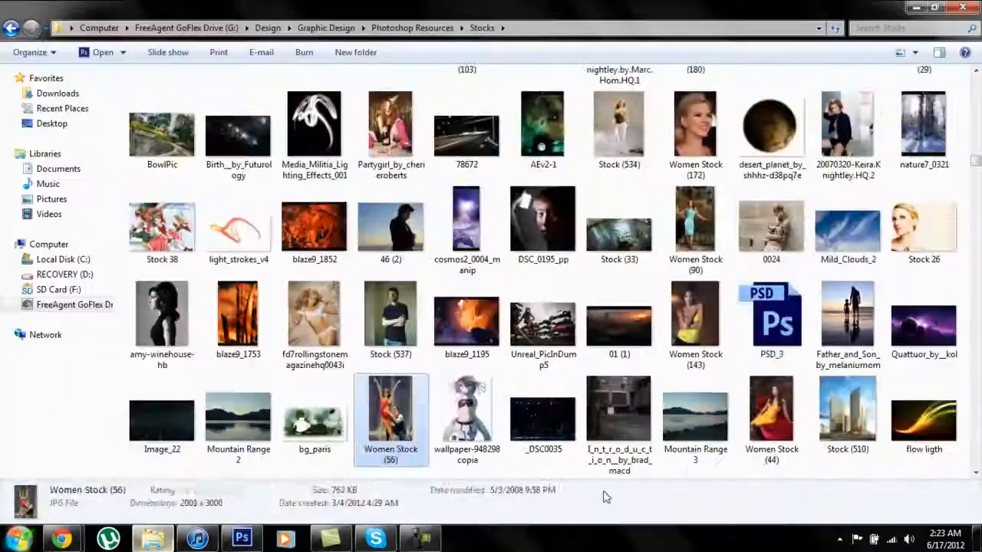
click(239, 537)
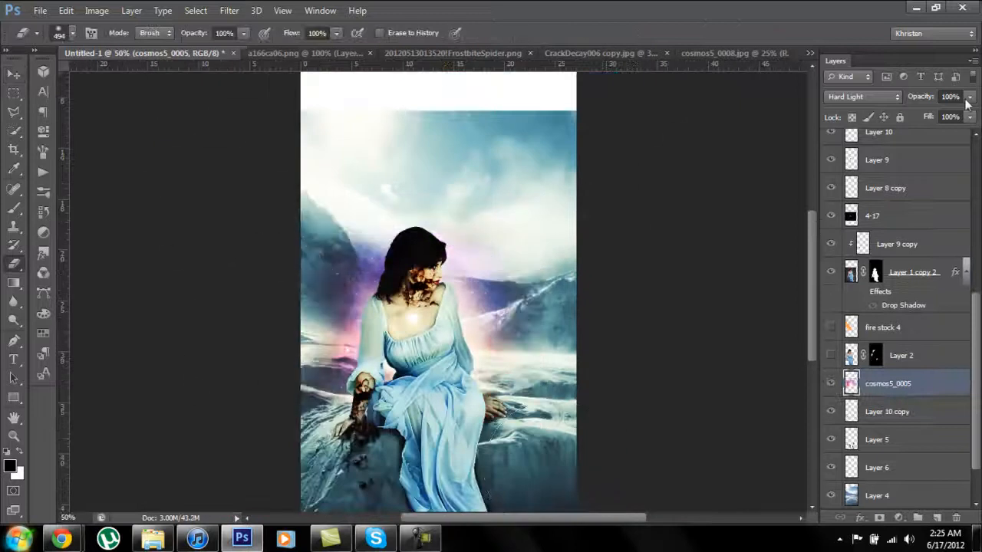
Adjust a layer setting while widening the scene with icy mountains and a white glow
click(970, 95)
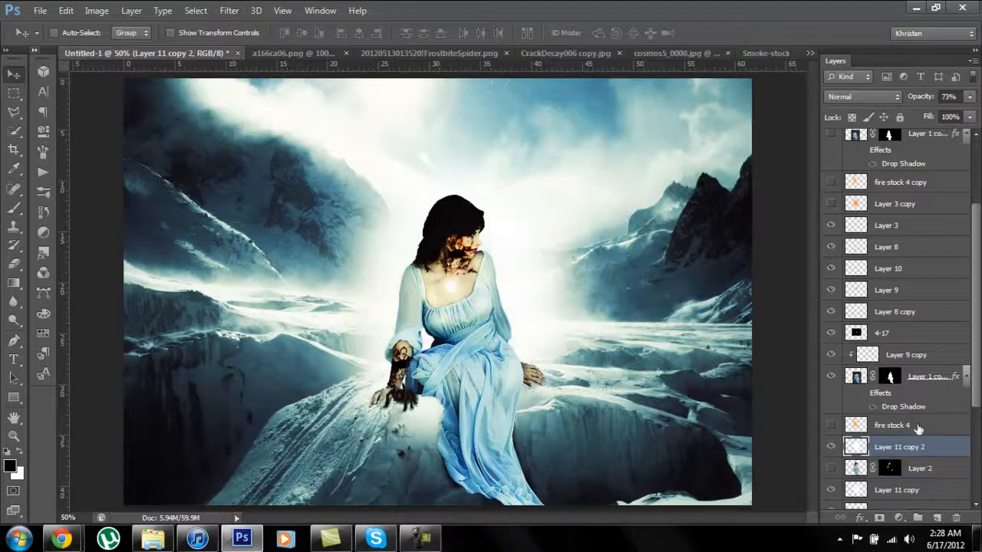
Set the layer to Saturation blending with a light blue color, then add another adjustment layer
click(862, 97)
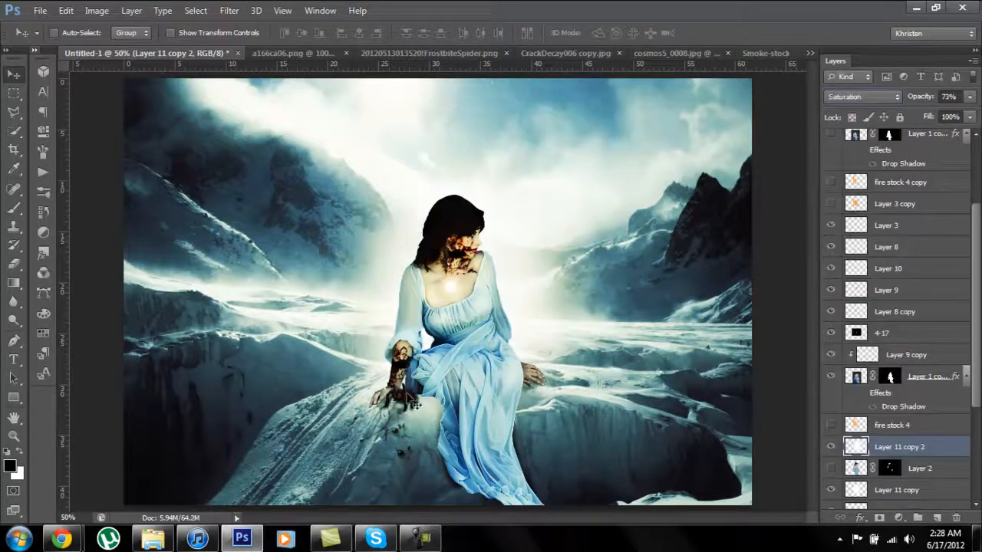
click(10, 466)
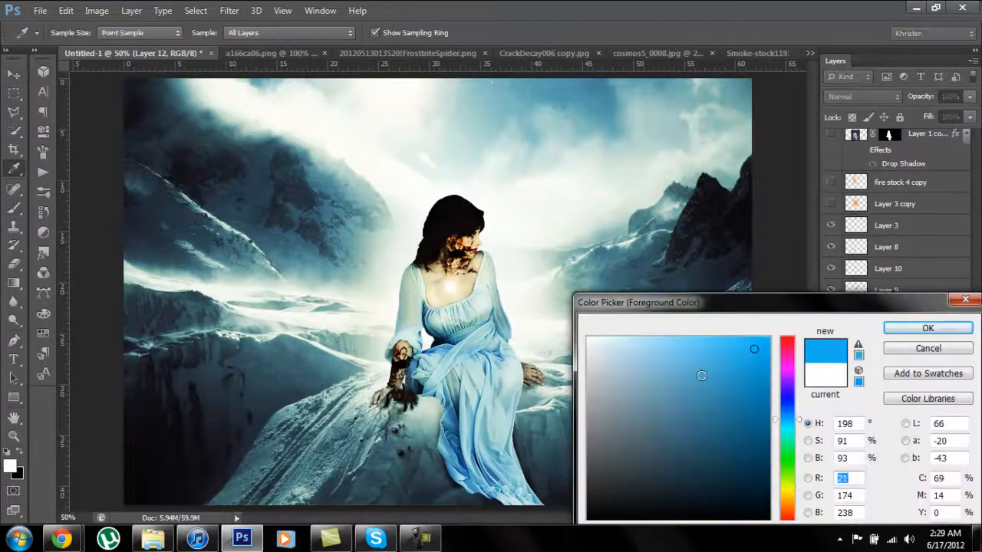
click(927, 328)
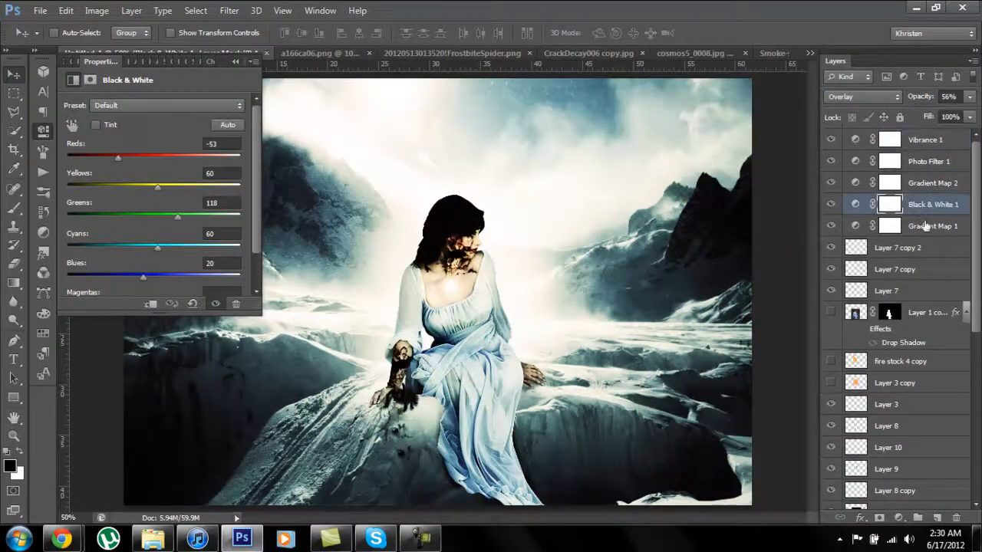
click(130, 9)
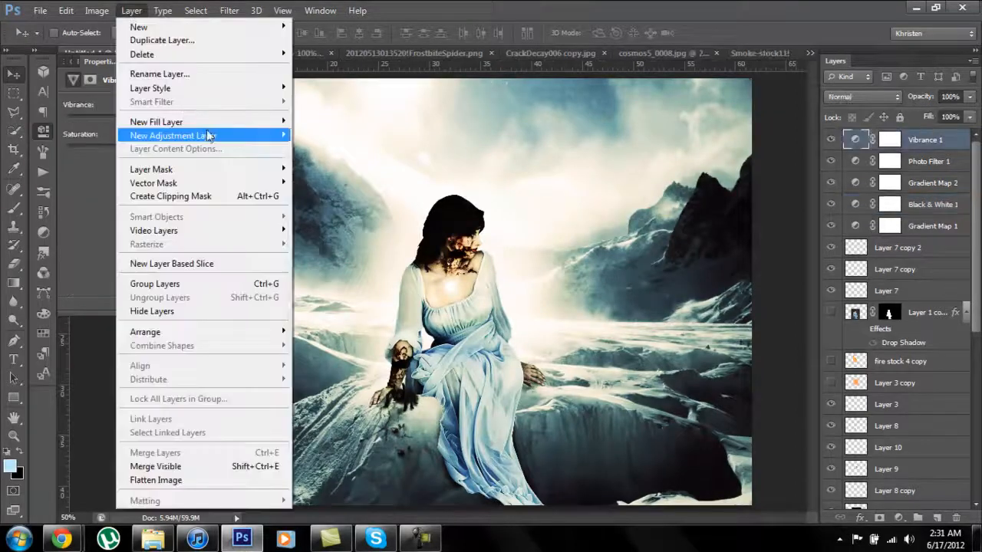